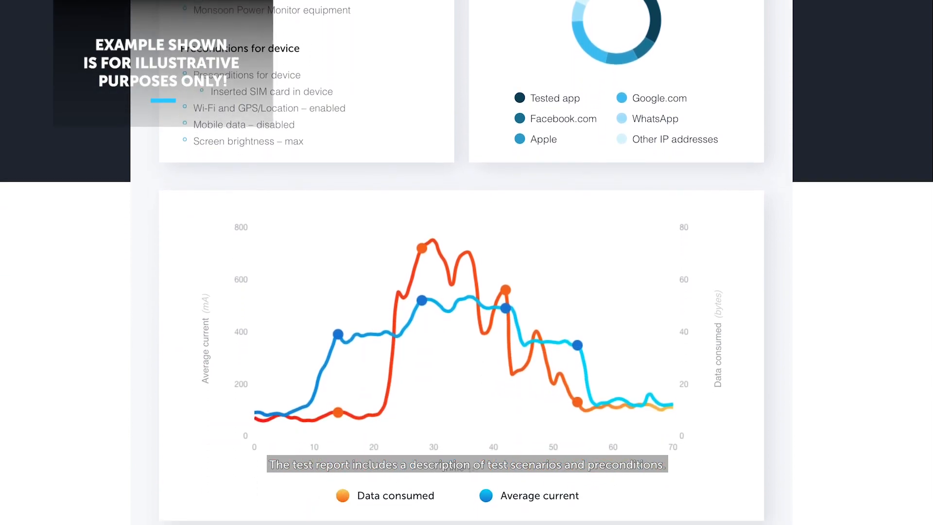
scroll("down", 3)
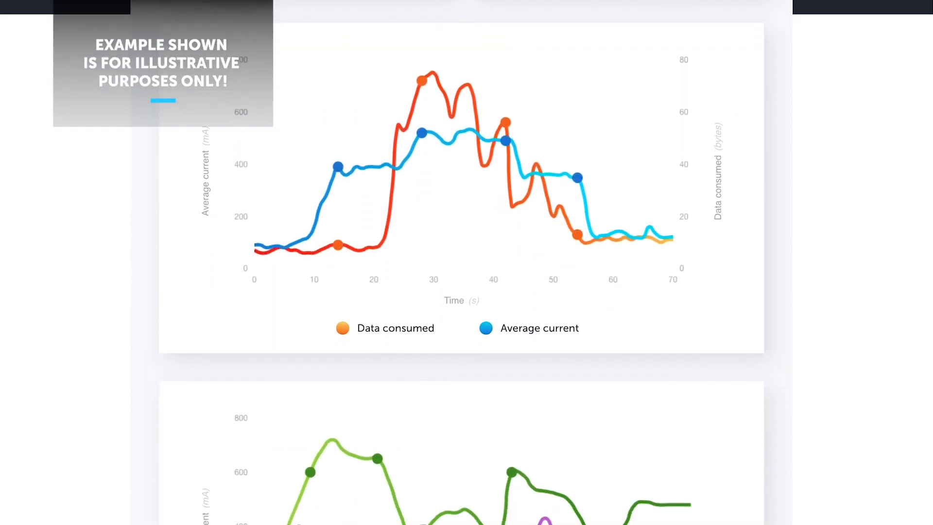
scroll("down", 3)
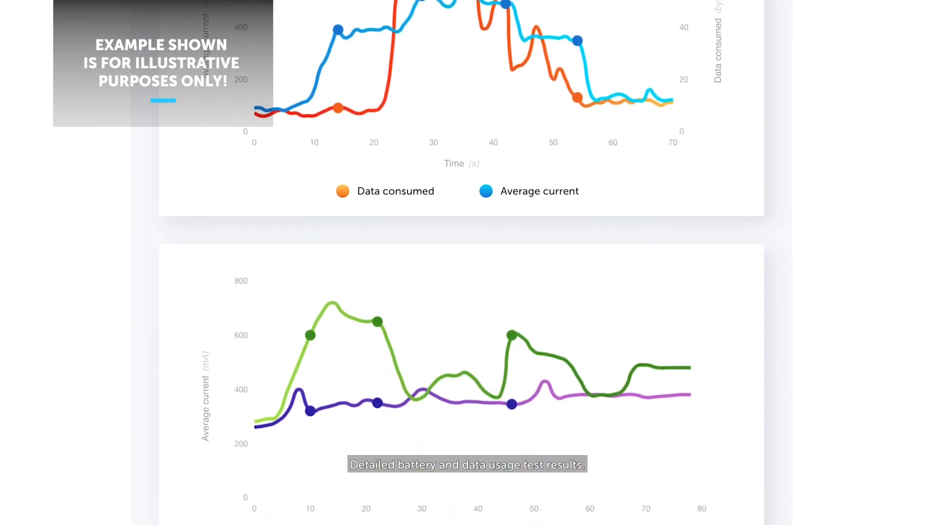